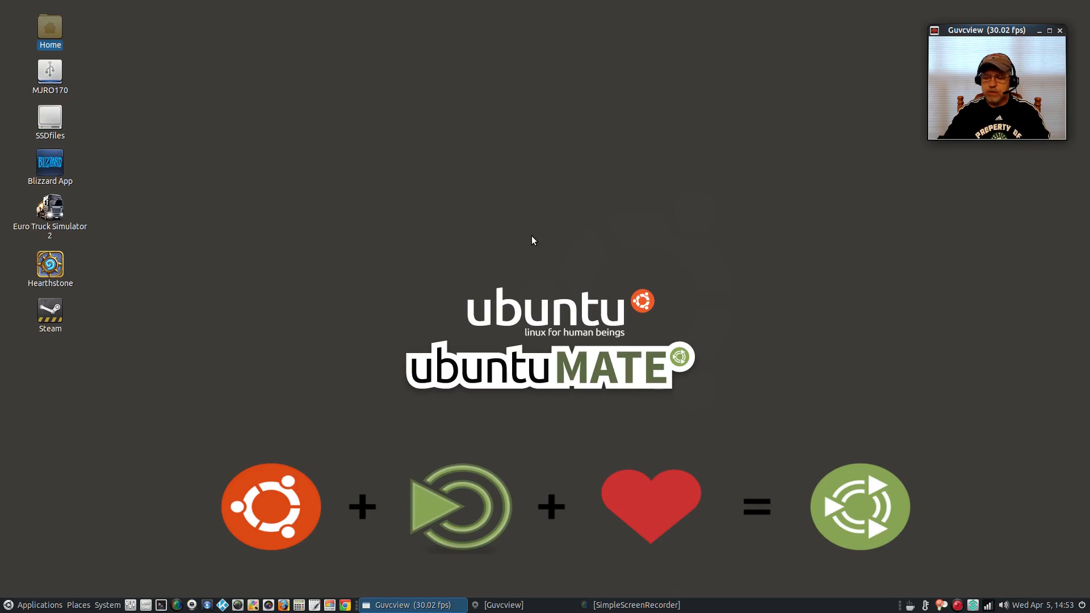
mouse_move(487, 282)
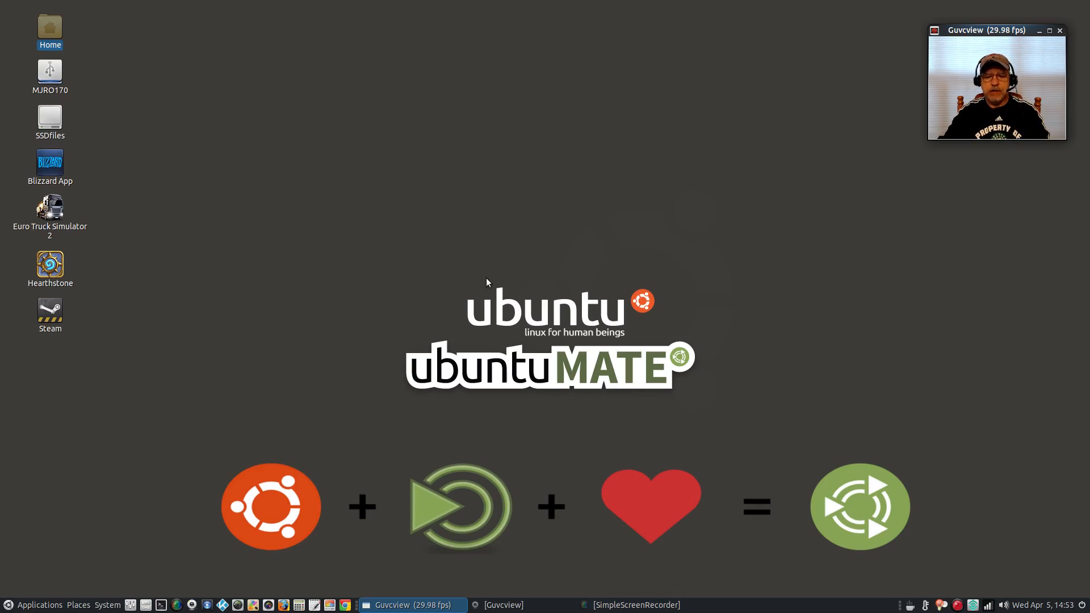
mouse_move(552, 272)
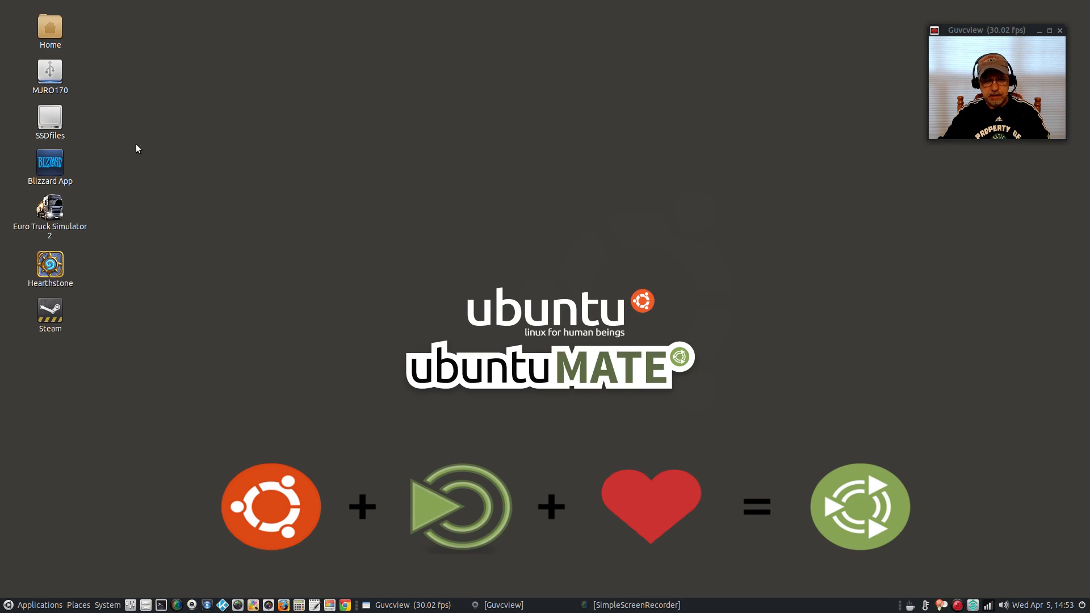
mouse_move(544, 232)
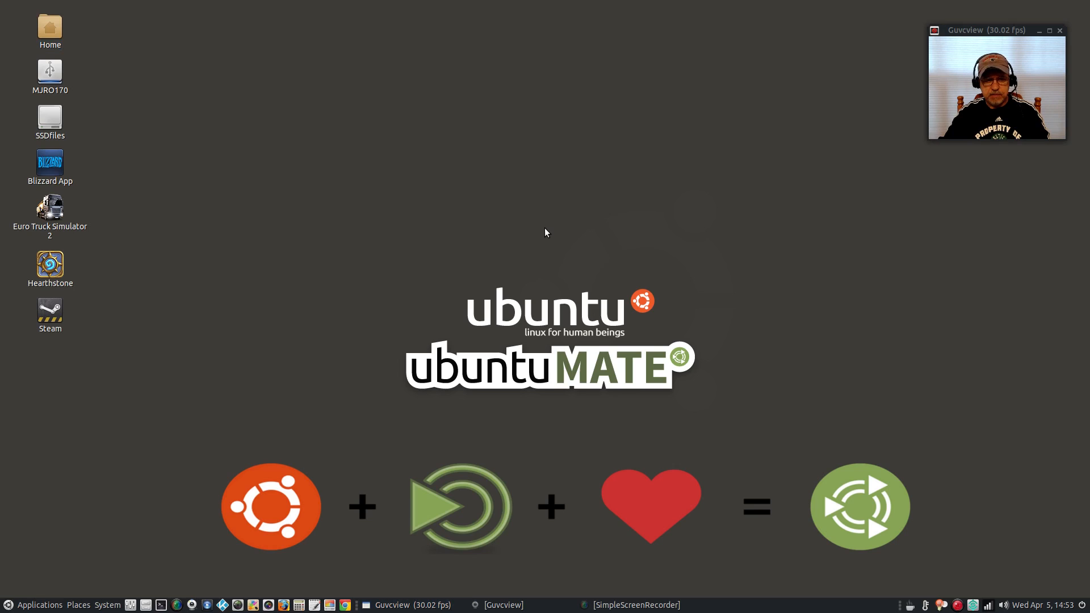
mouse_move(564, 262)
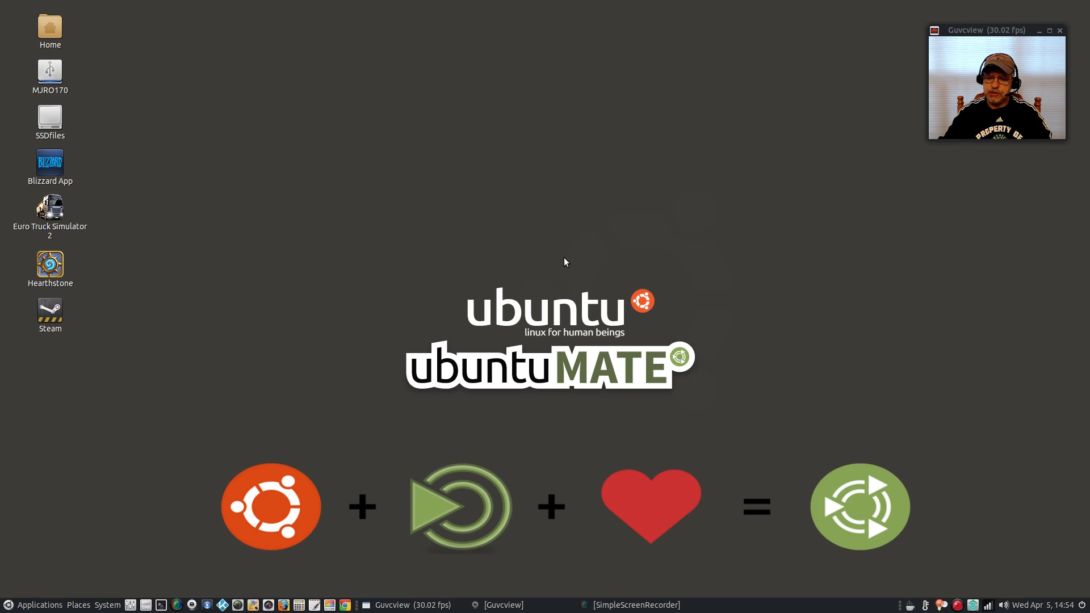
left_click(1037, 604)
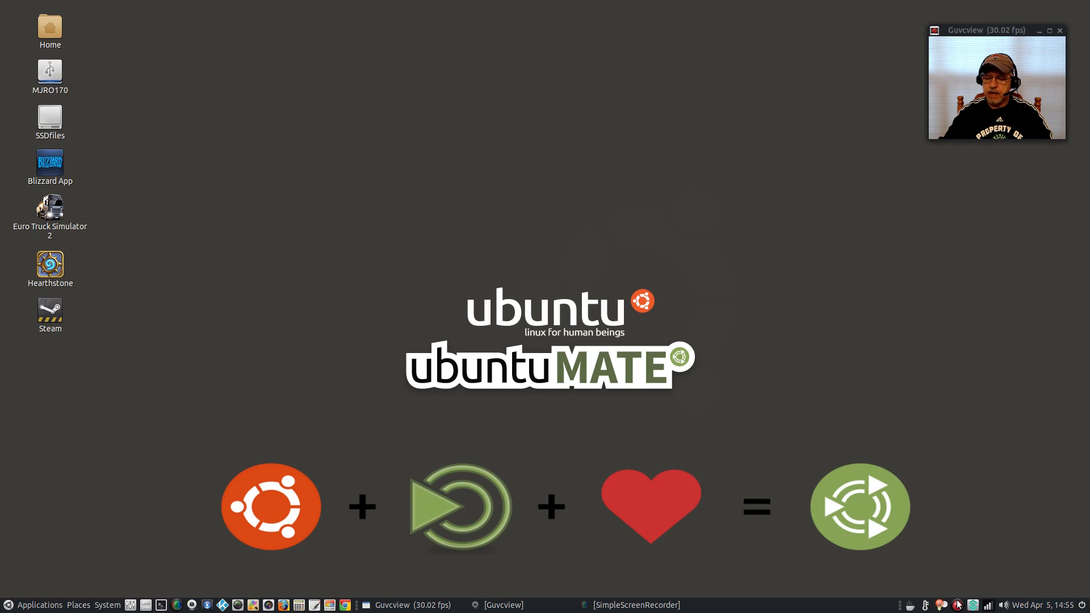
mouse_move(556, 419)
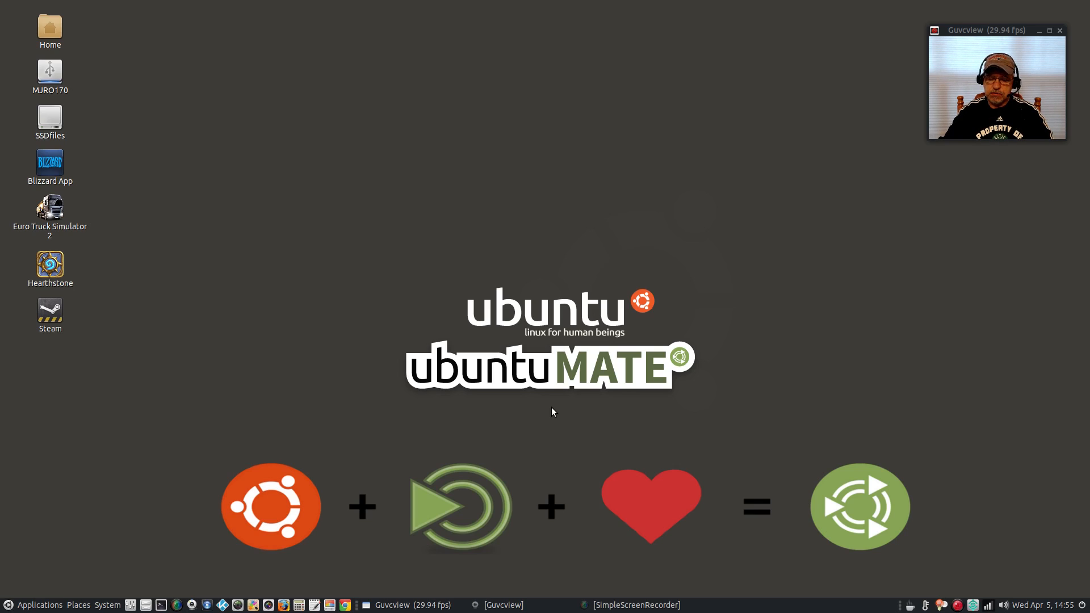
mouse_move(549, 456)
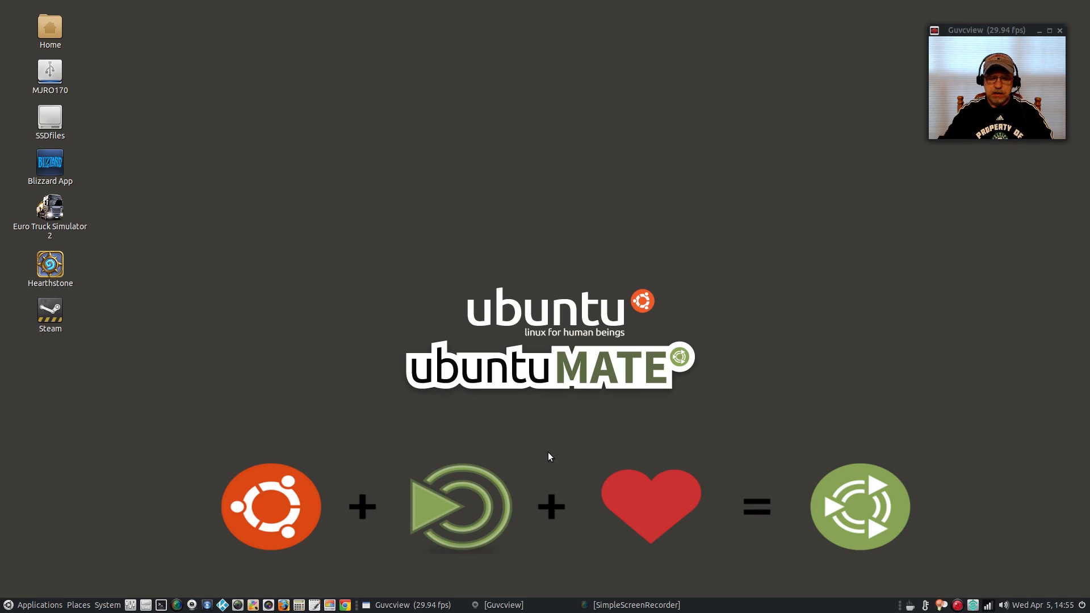
mouse_move(561, 436)
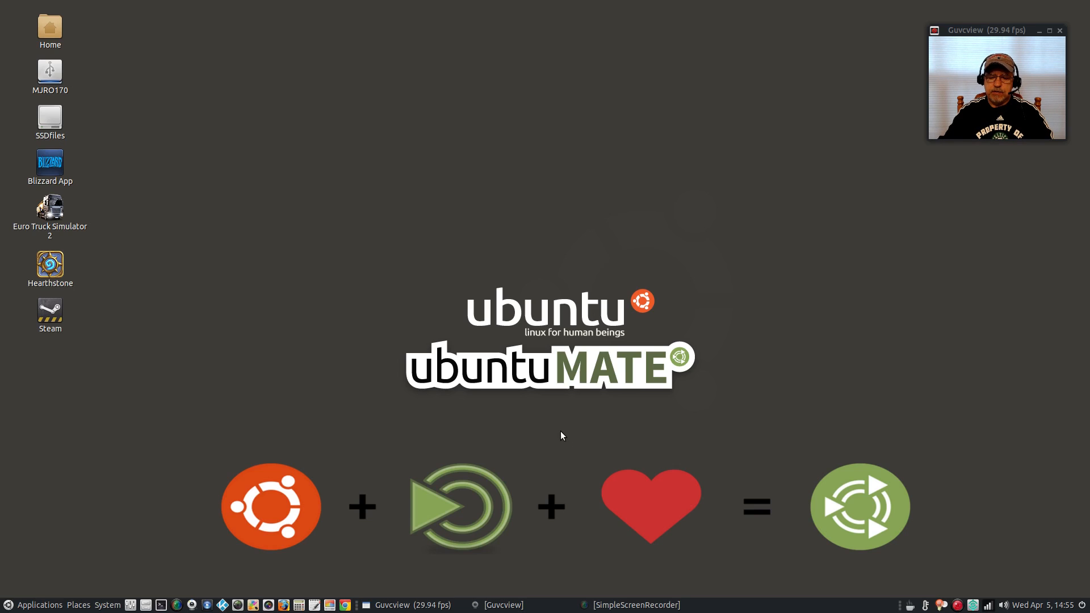
mouse_move(552, 426)
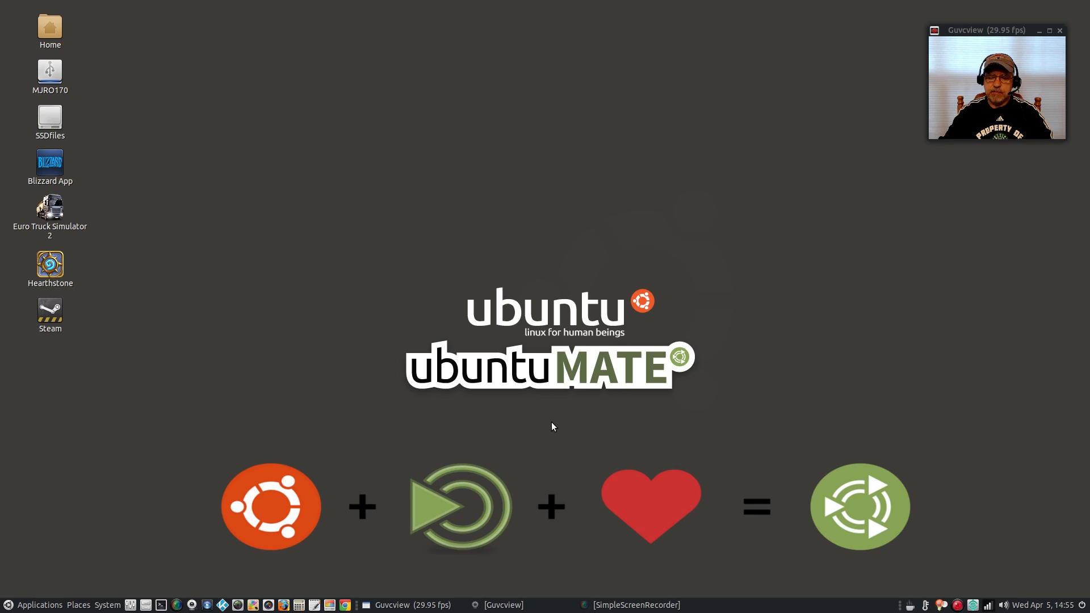
mouse_move(554, 447)
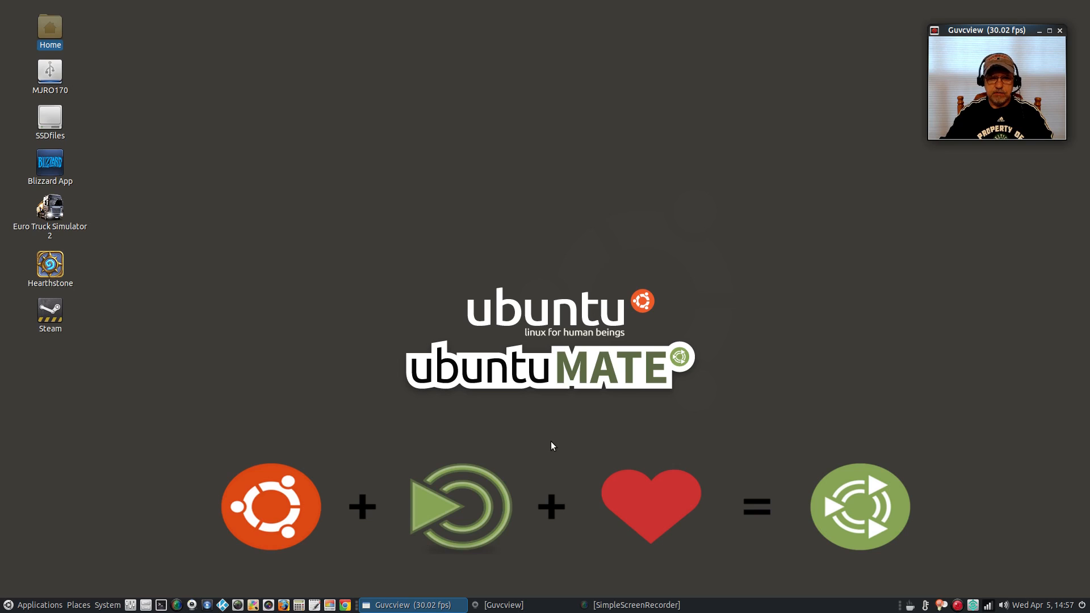
mouse_move(90, 41)
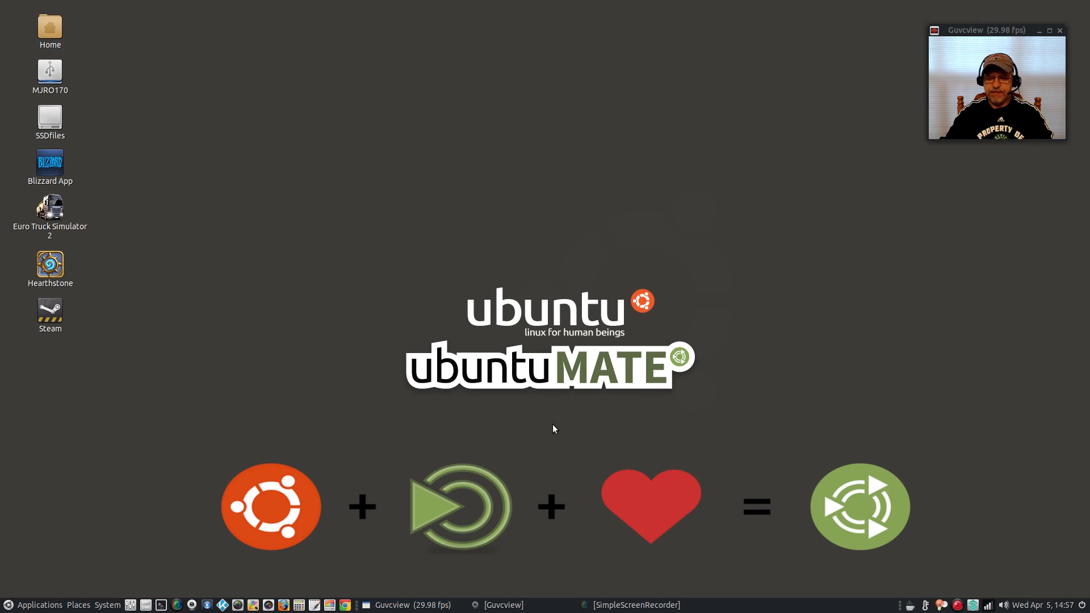
mouse_move(552, 418)
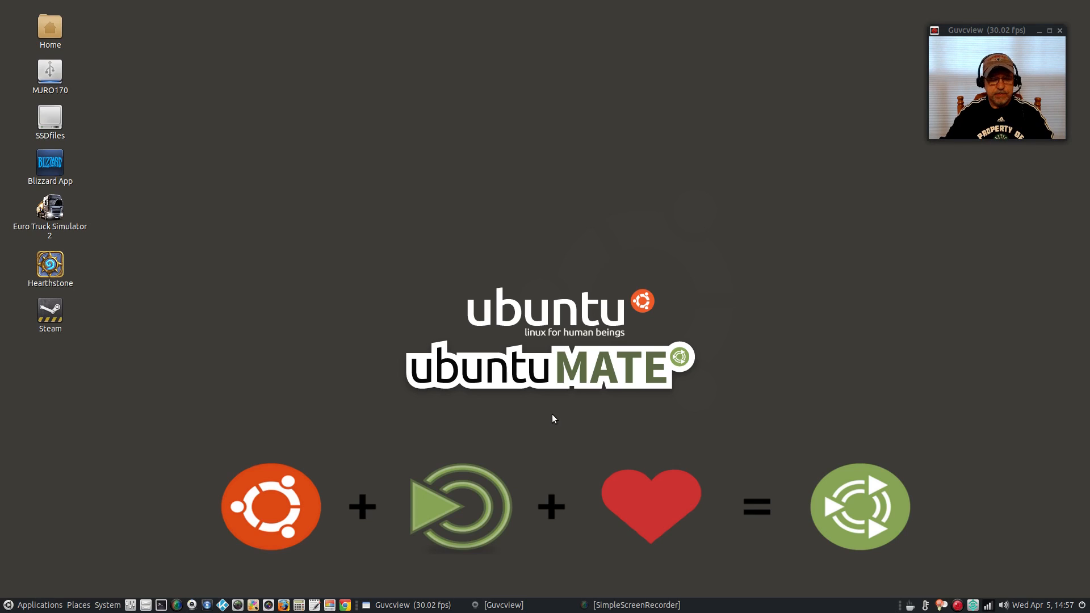
mouse_move(557, 443)
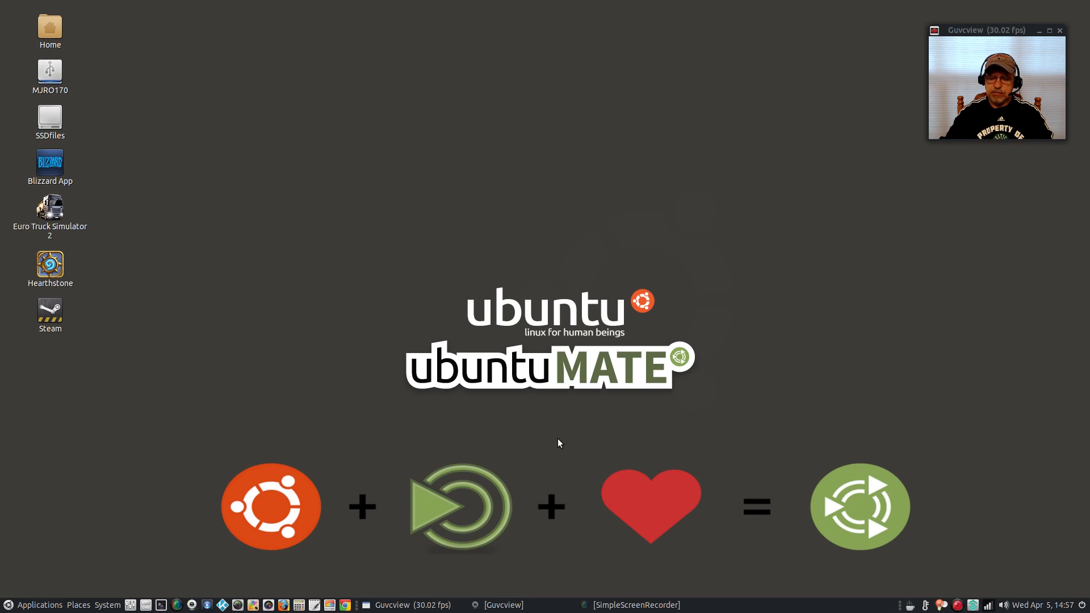
mouse_move(554, 436)
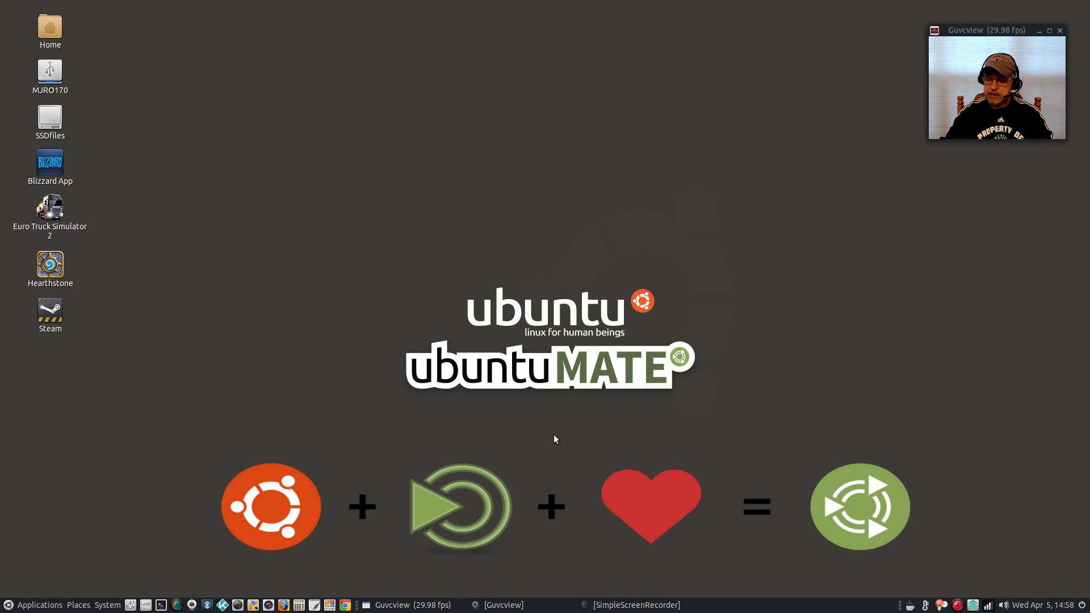
mouse_move(554, 456)
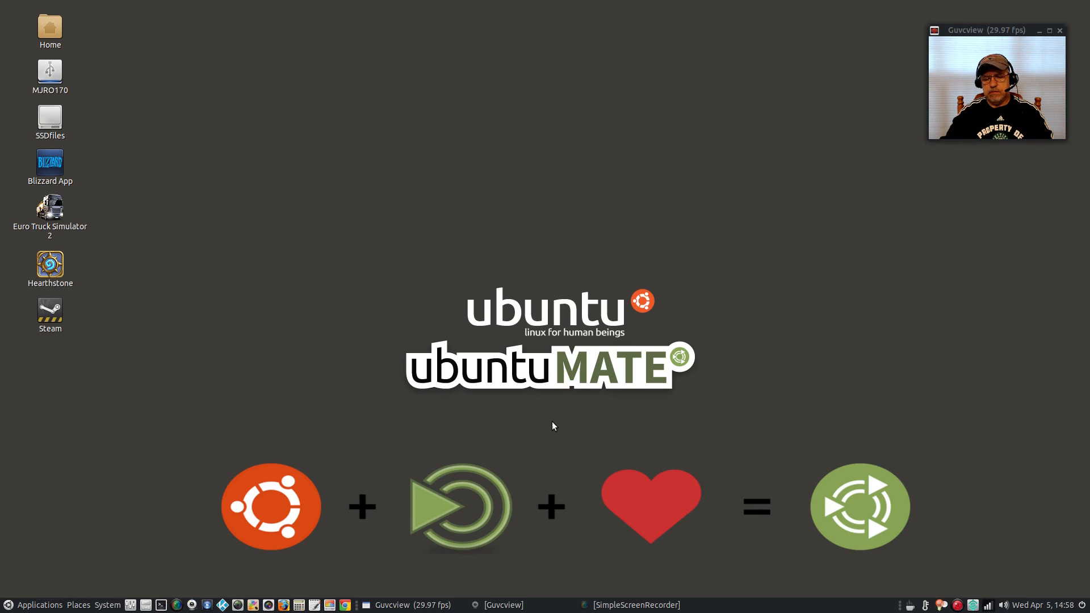
mouse_move(553, 441)
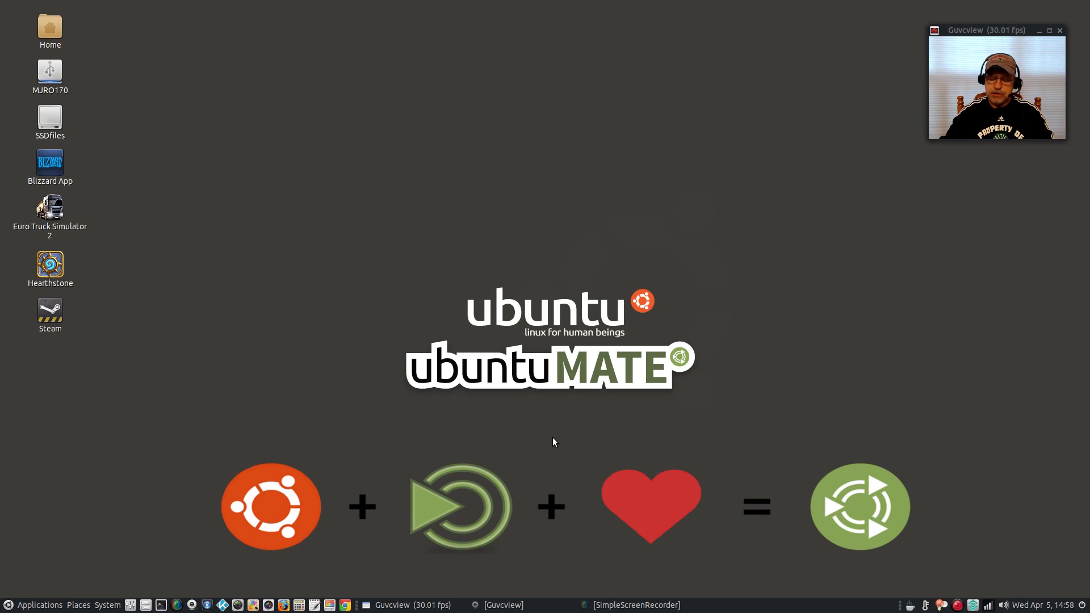
mouse_move(554, 450)
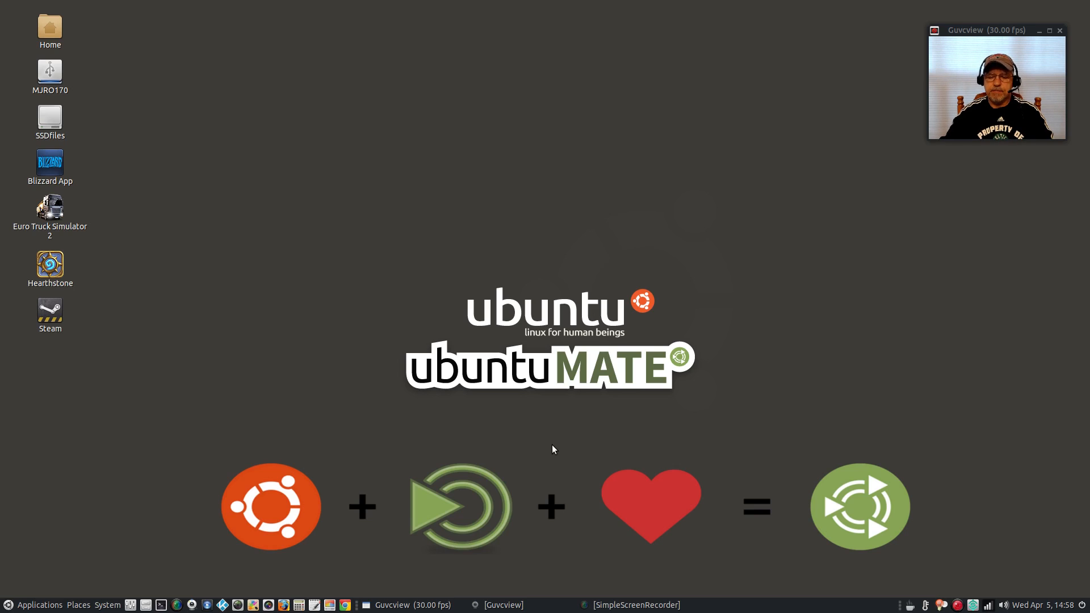
mouse_move(550, 448)
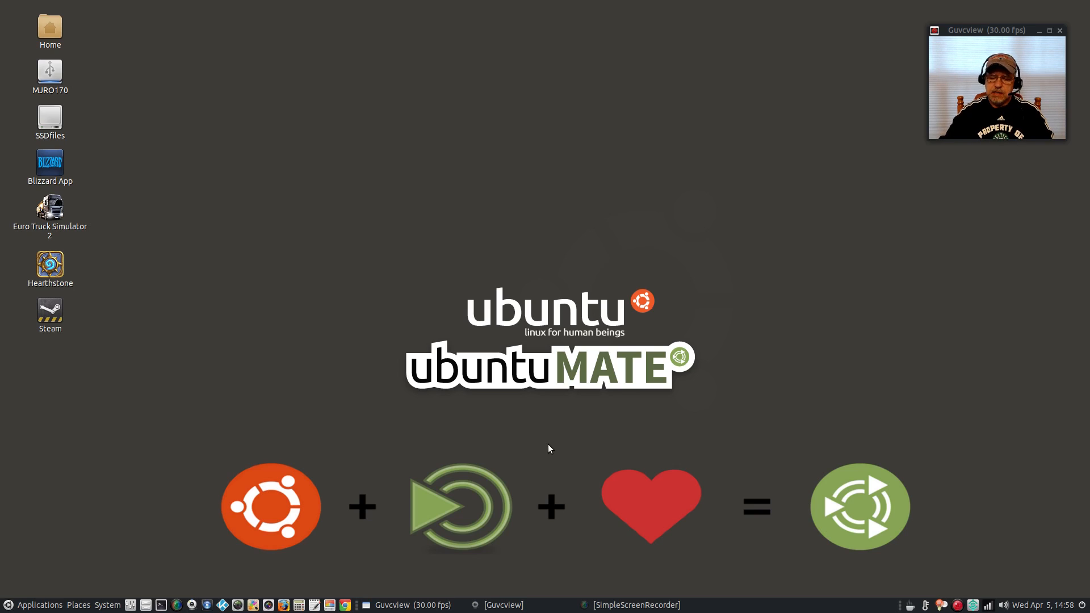
mouse_move(567, 439)
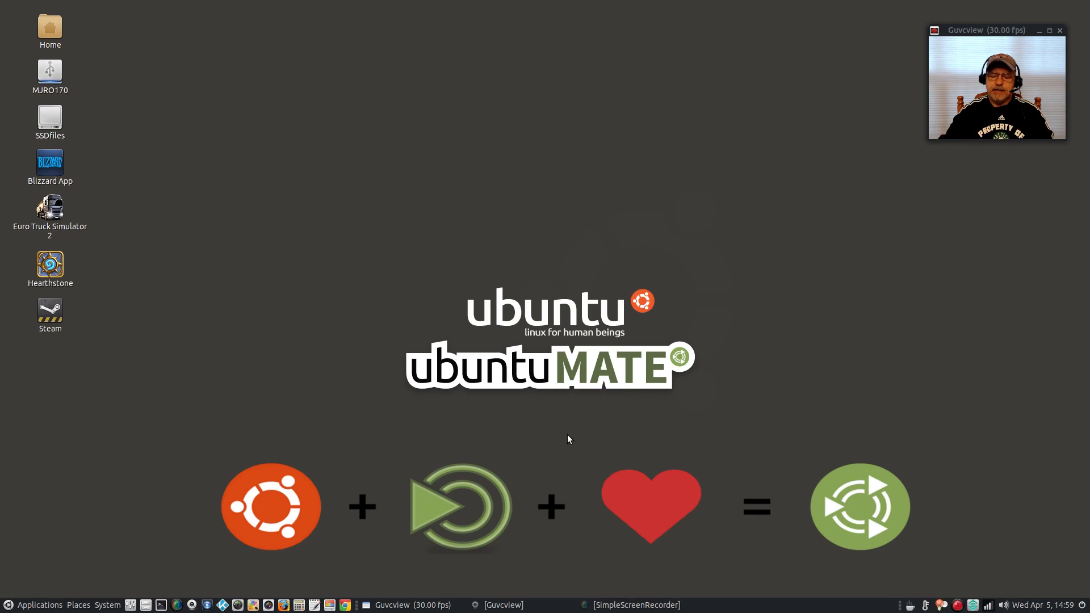
mouse_move(552, 445)
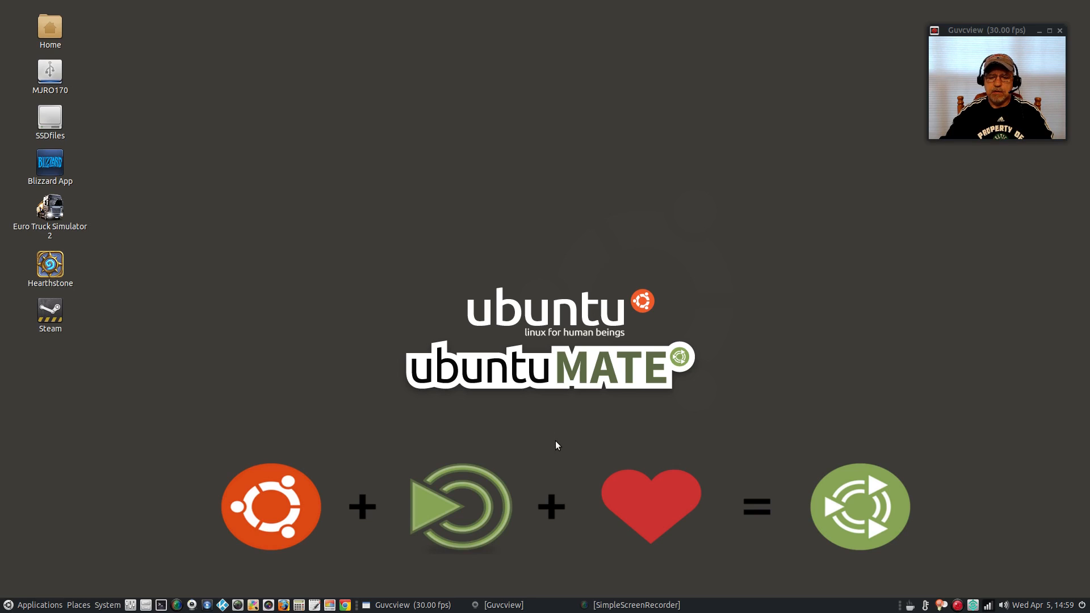
mouse_move(552, 442)
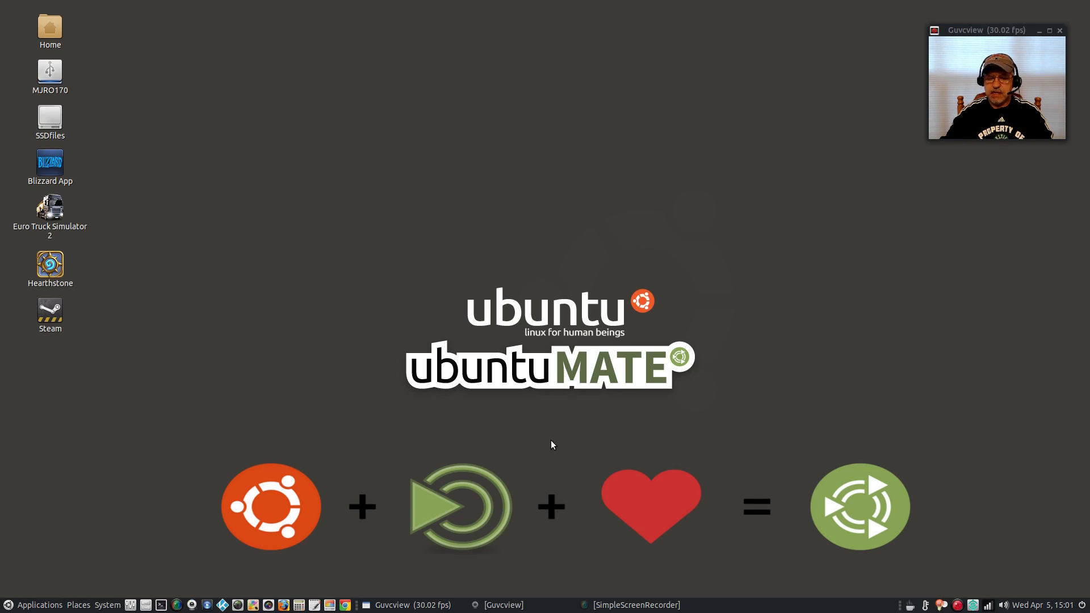
mouse_move(240, 182)
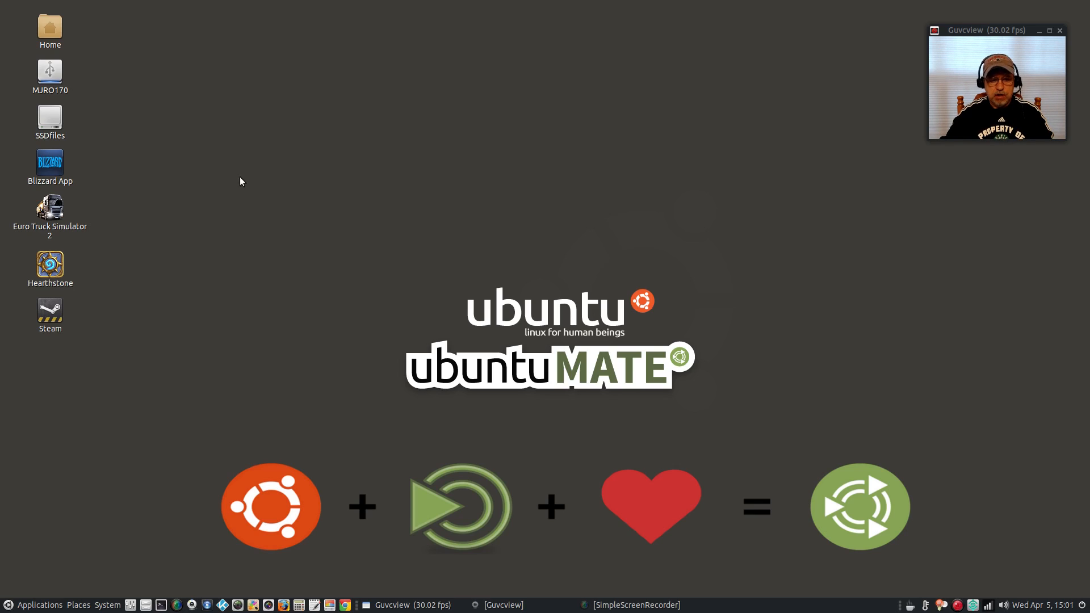
mouse_move(78, 337)
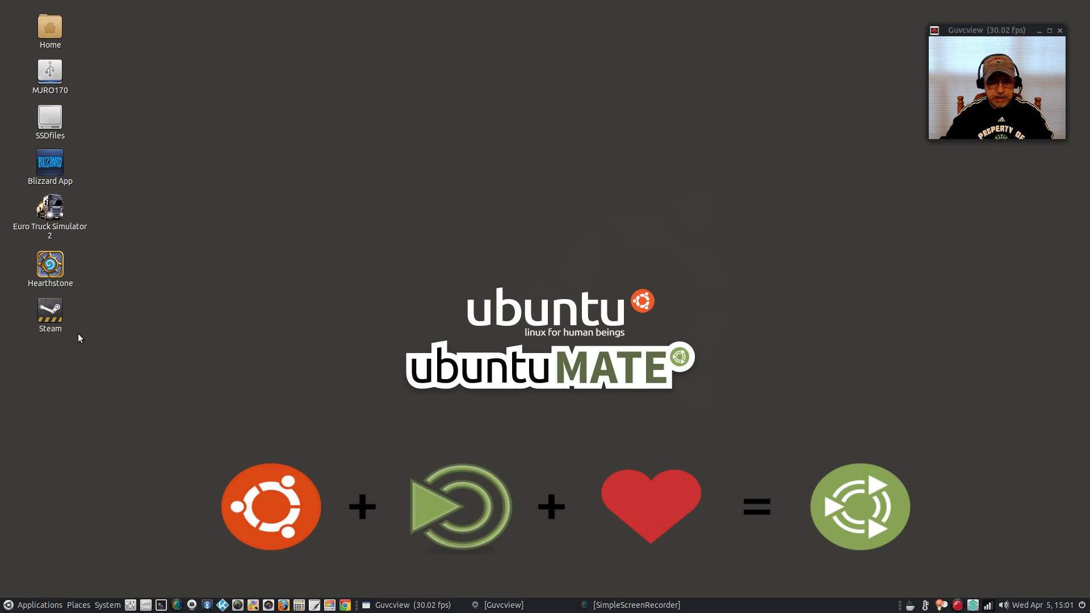
mouse_move(93, 188)
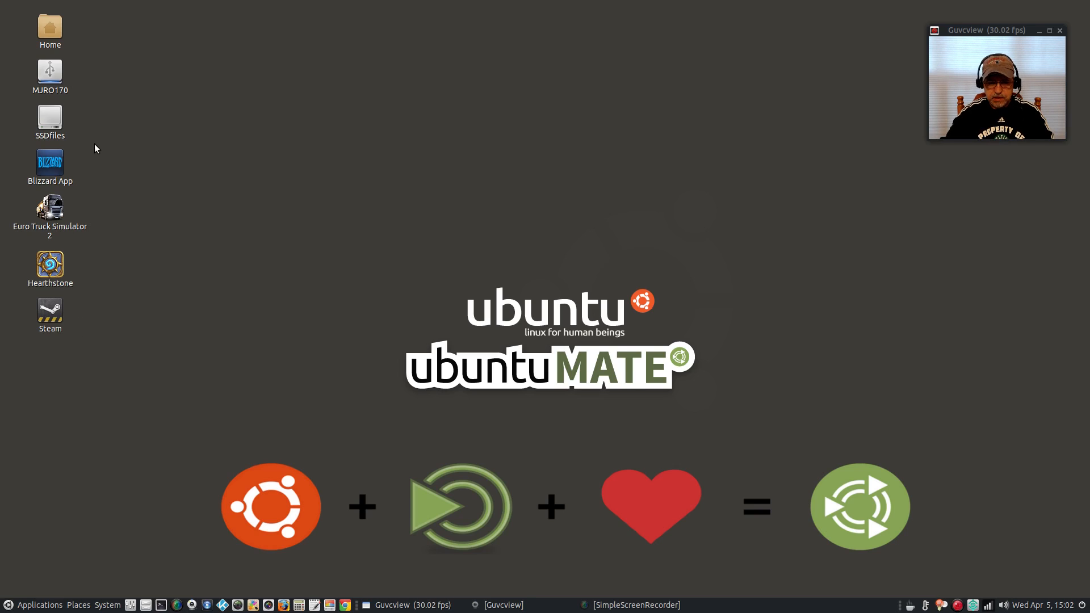
mouse_move(131, 144)
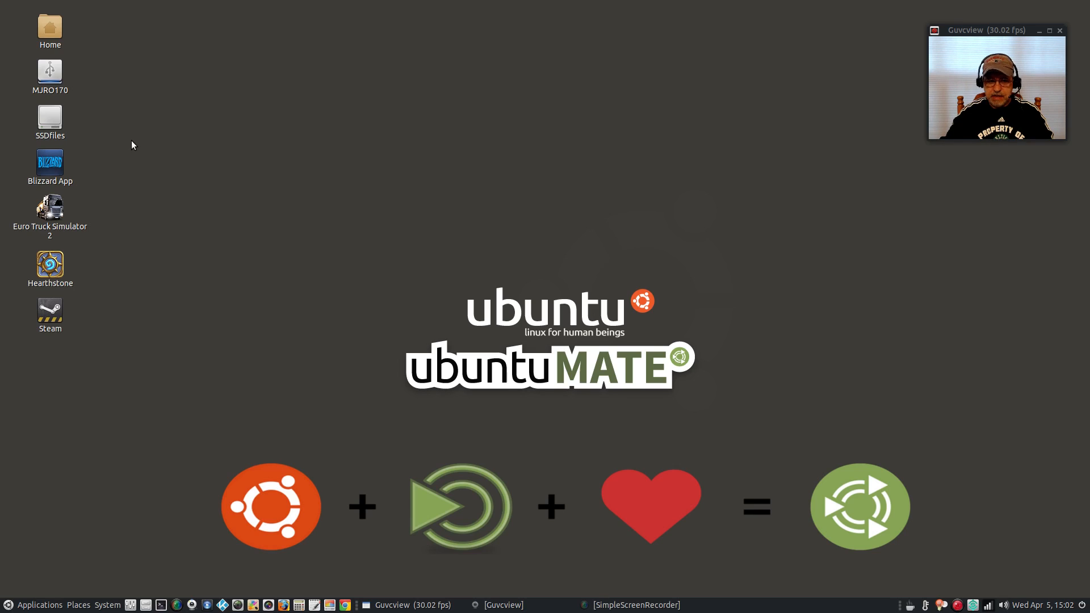
mouse_move(101, 285)
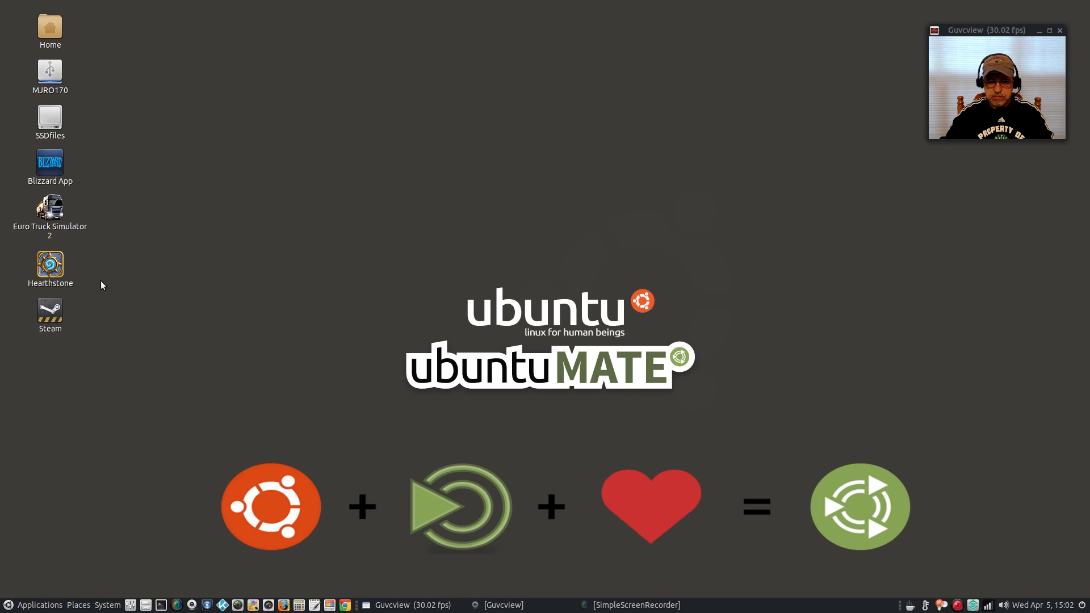
mouse_move(107, 169)
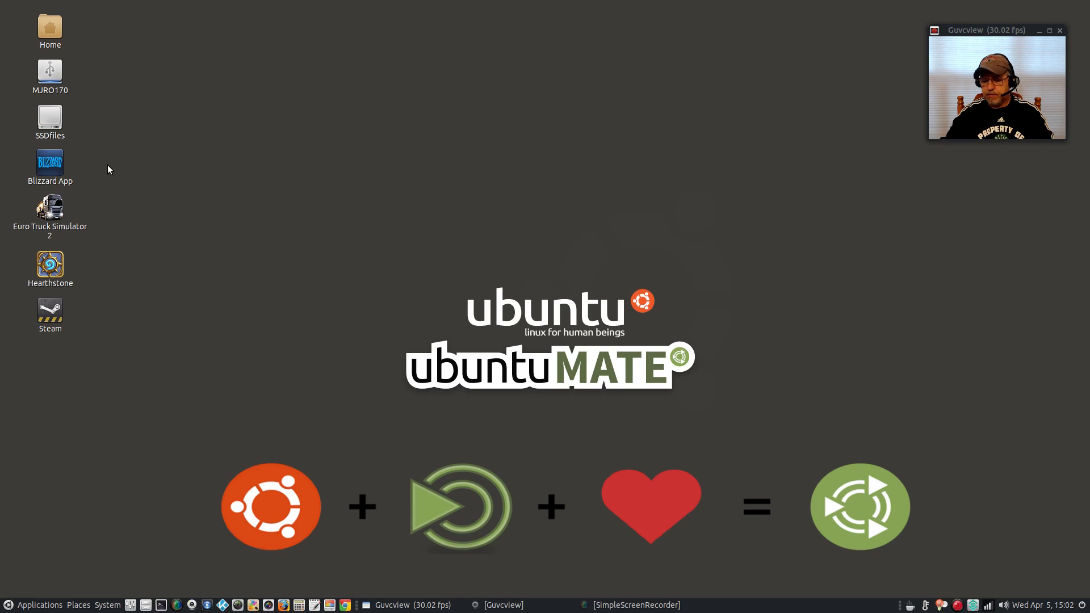
mouse_move(108, 177)
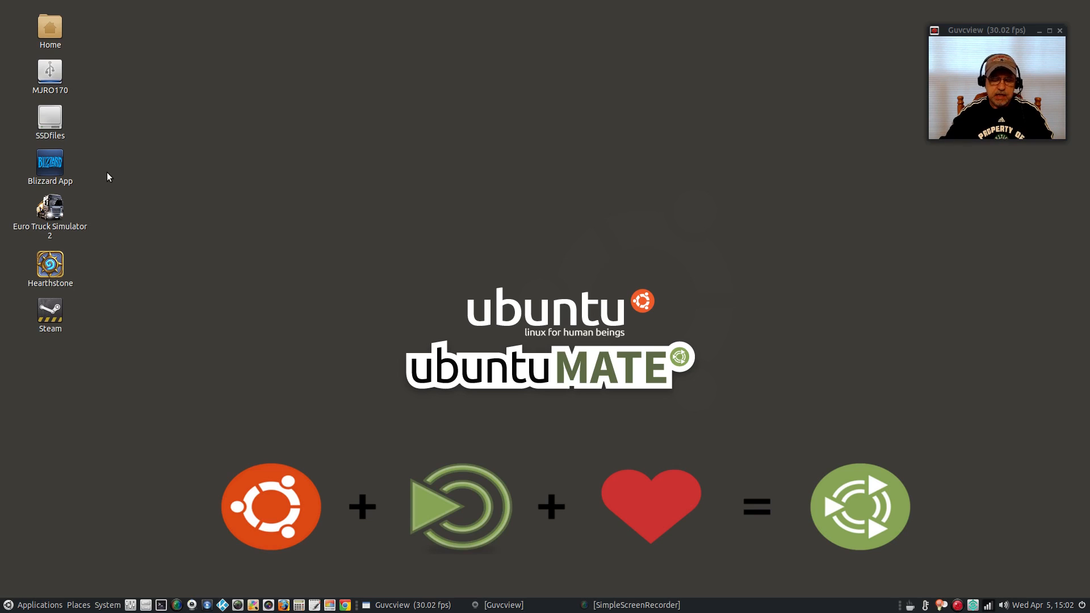
mouse_move(192, 262)
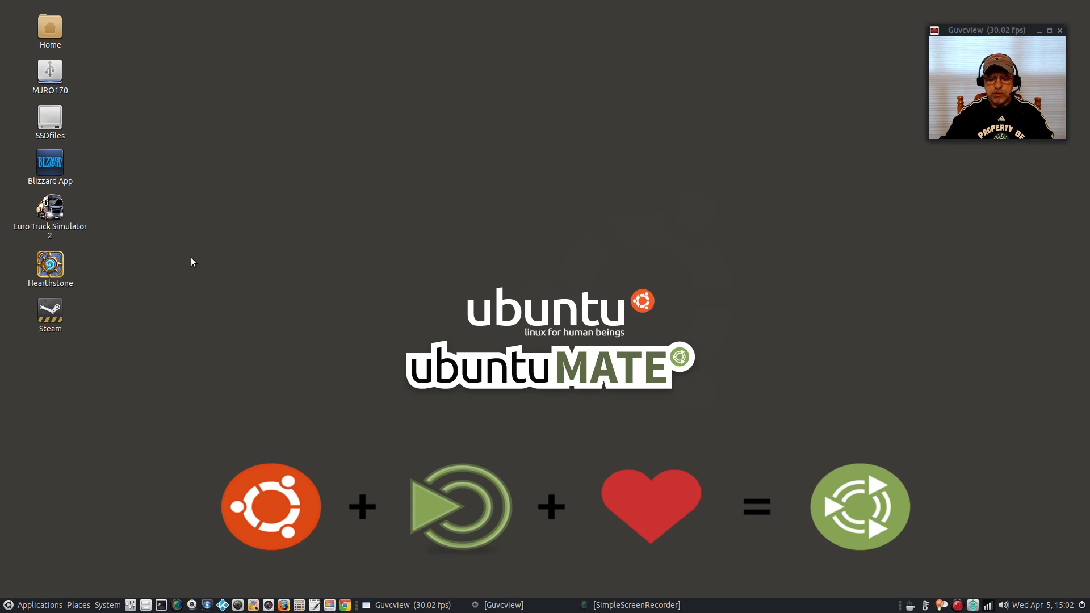
mouse_move(560, 248)
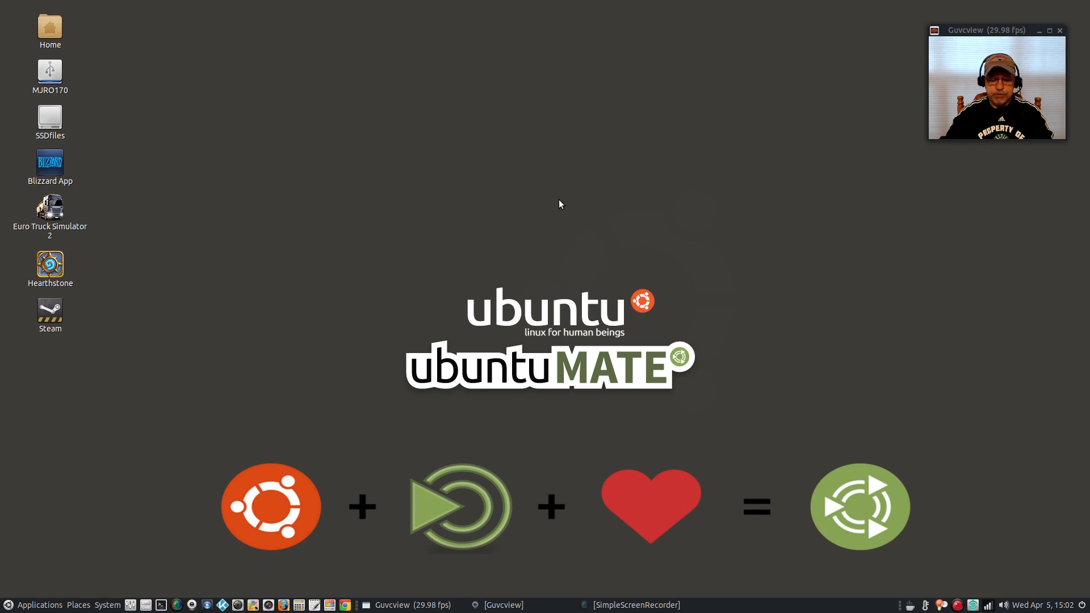
mouse_move(542, 318)
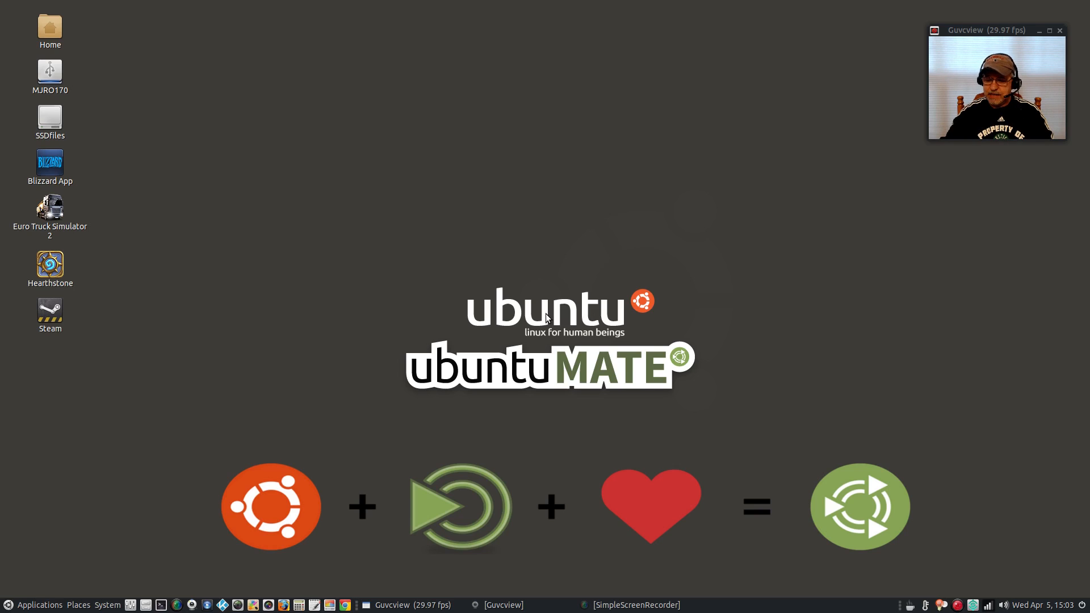
mouse_move(359, 421)
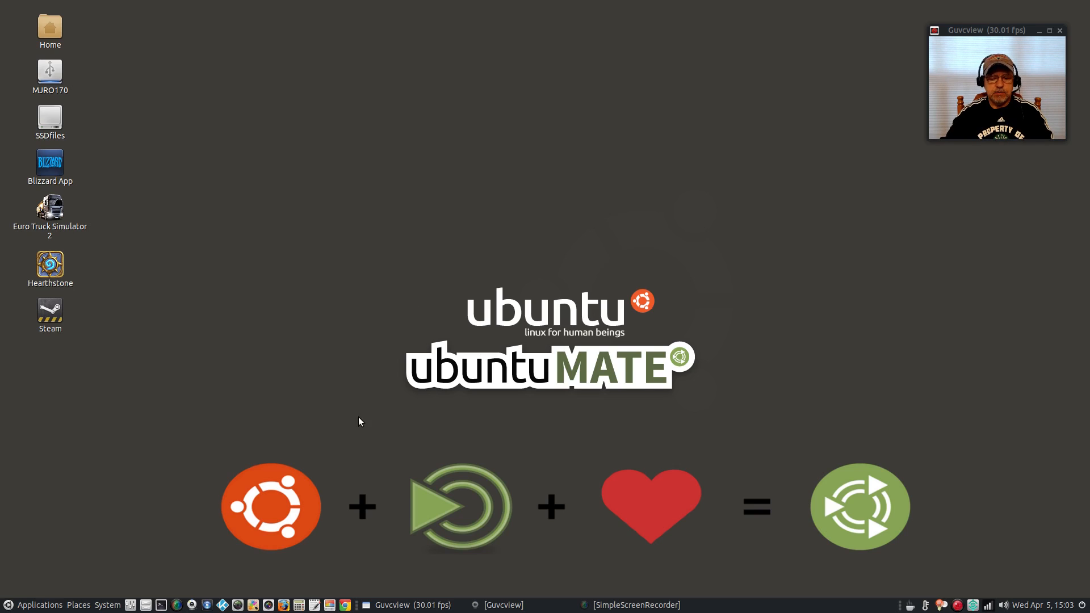
mouse_move(555, 422)
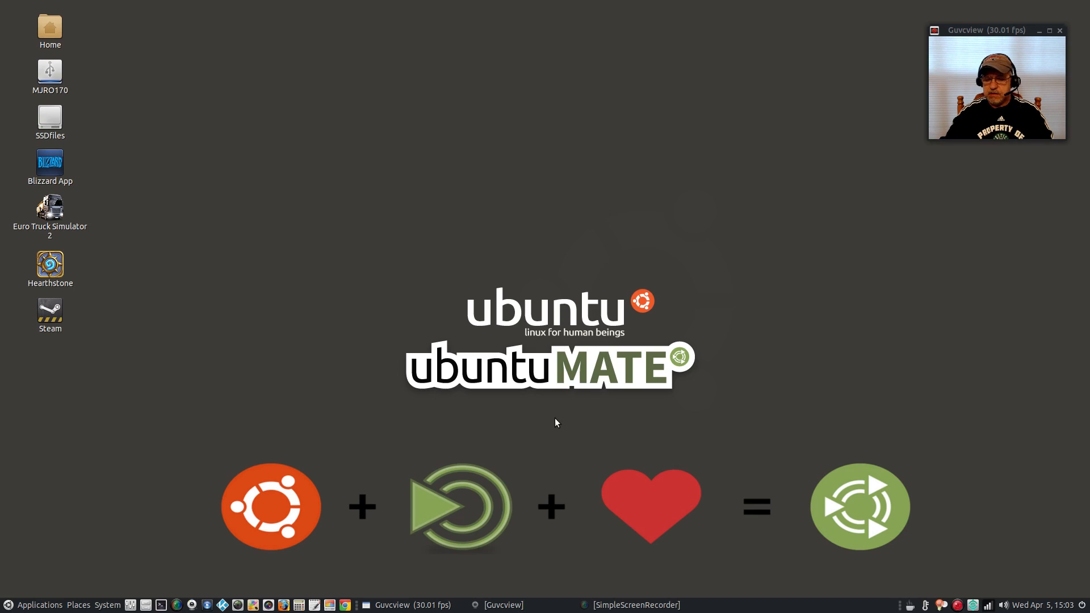
mouse_move(561, 397)
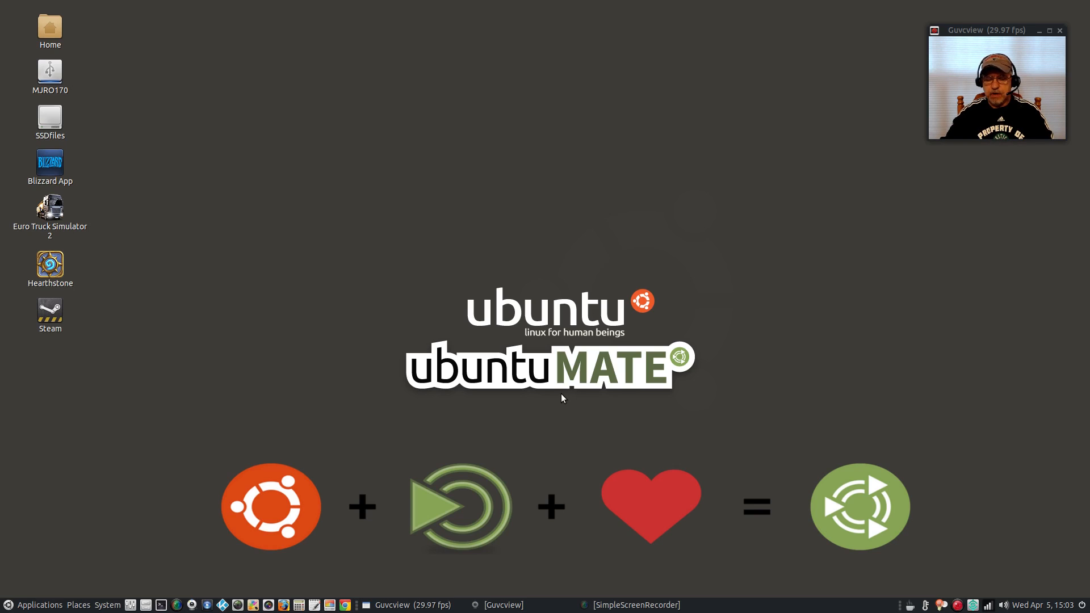
mouse_move(561, 422)
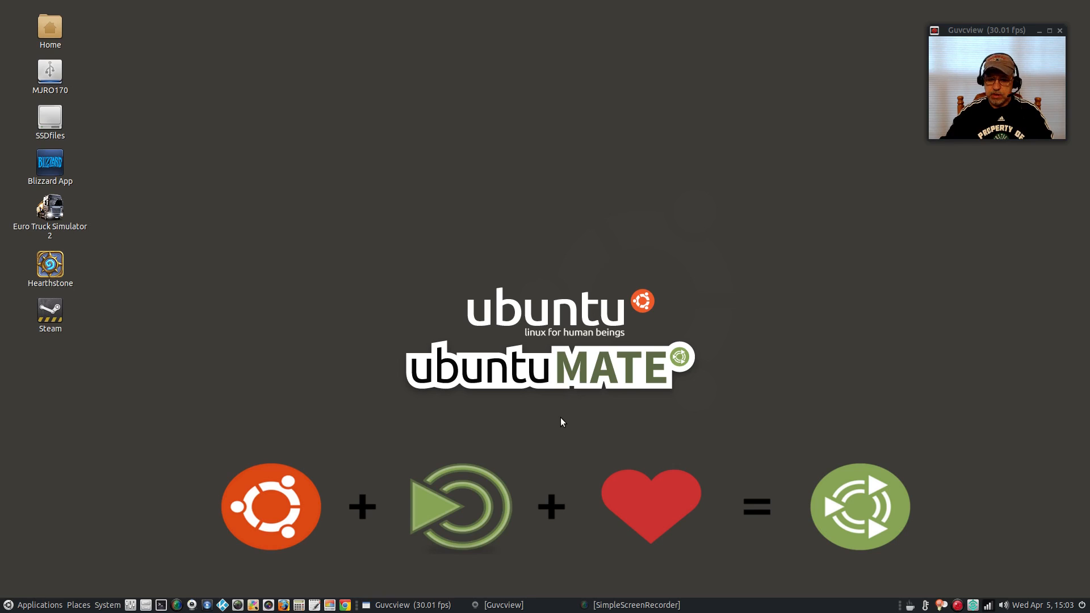
mouse_move(542, 408)
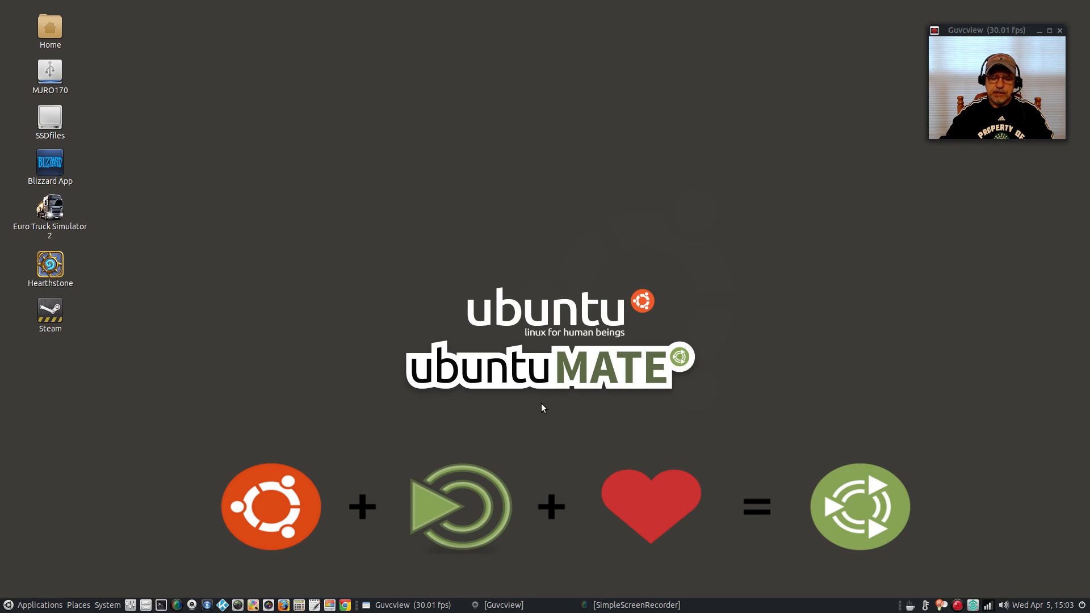
mouse_move(557, 431)
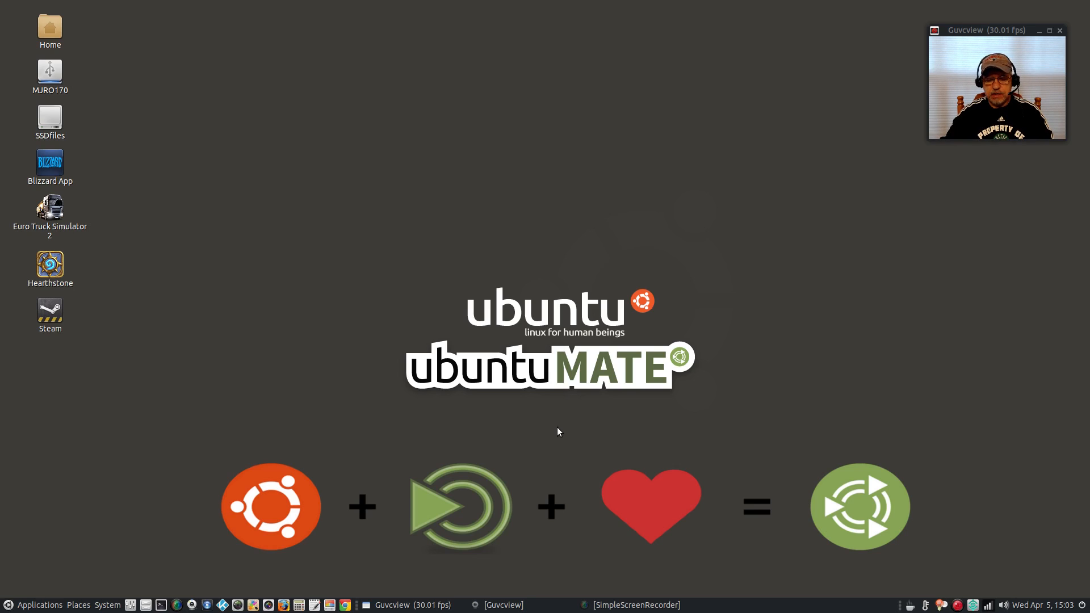
mouse_move(555, 440)
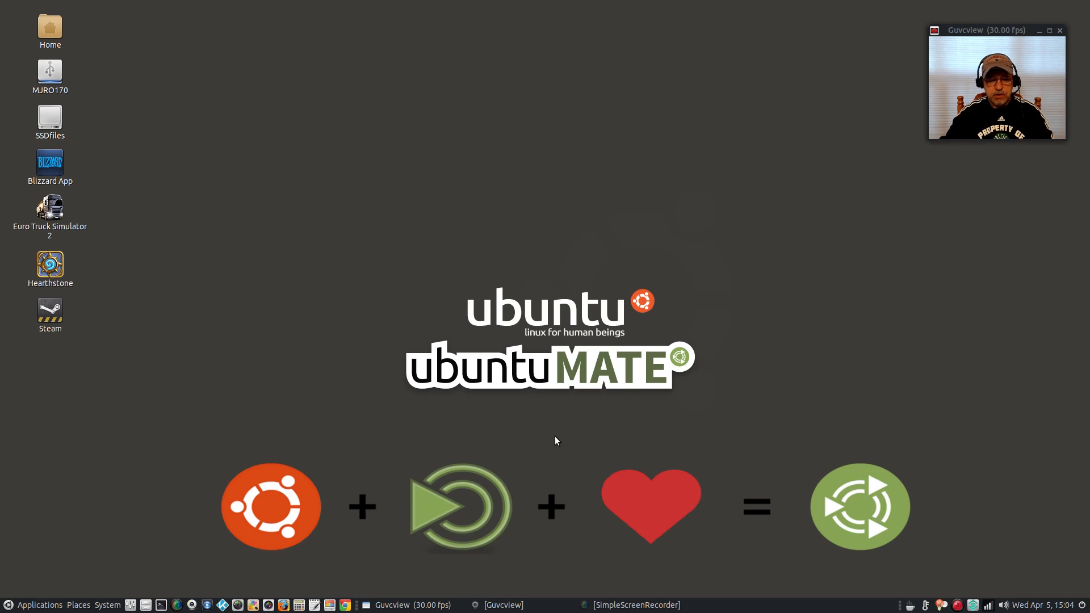
mouse_move(127, 176)
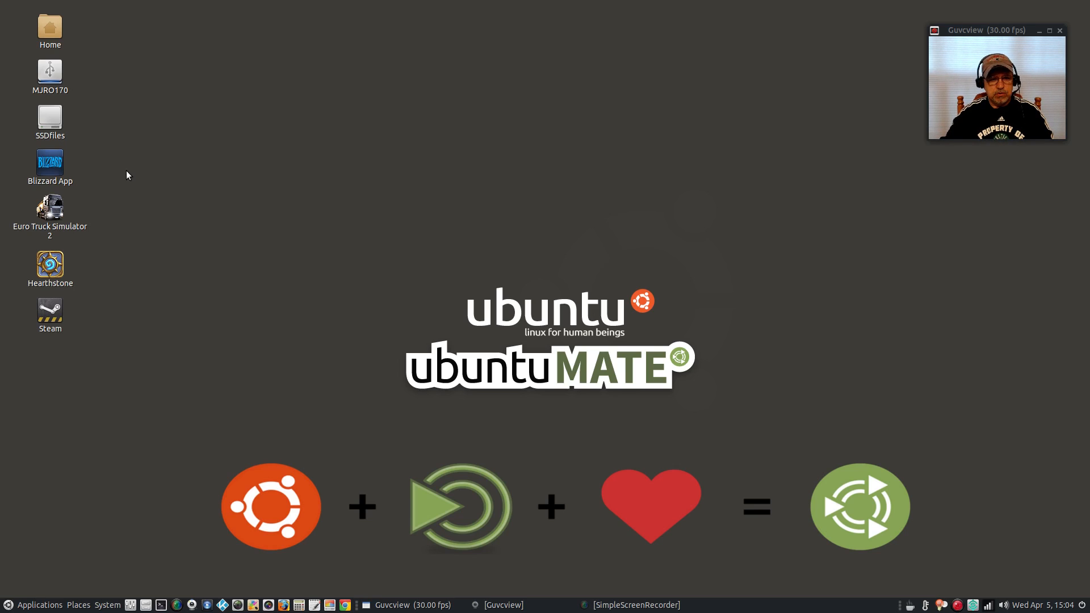
mouse_move(535, 423)
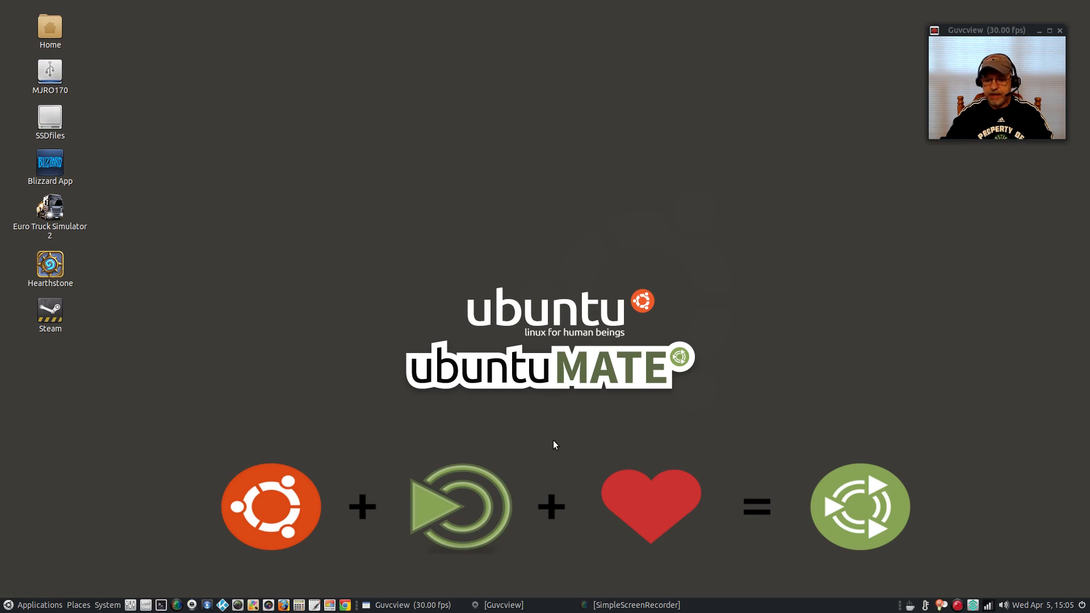
mouse_move(549, 449)
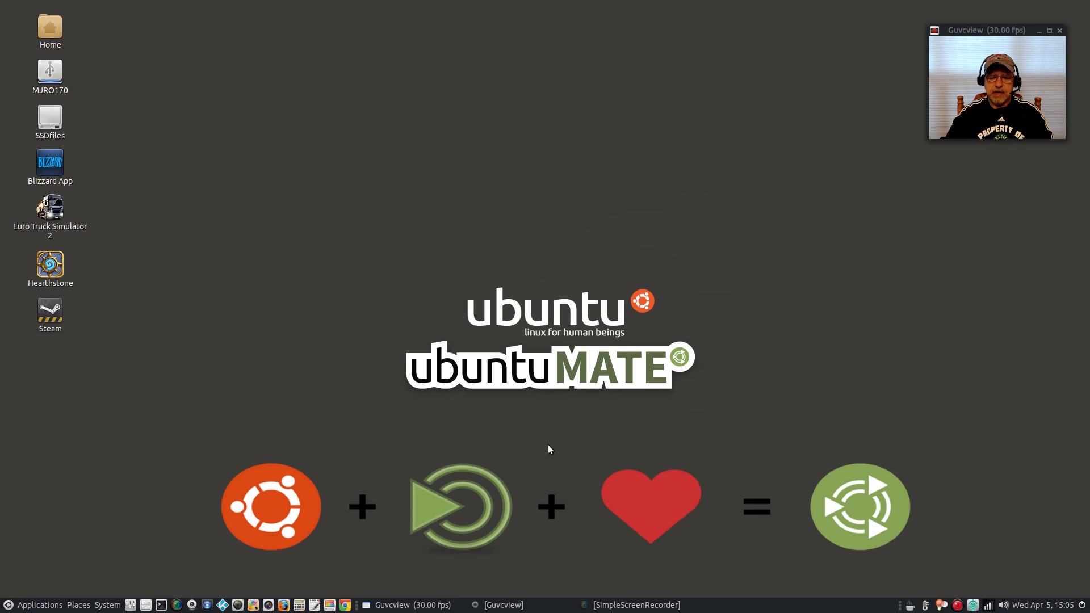
mouse_move(555, 443)
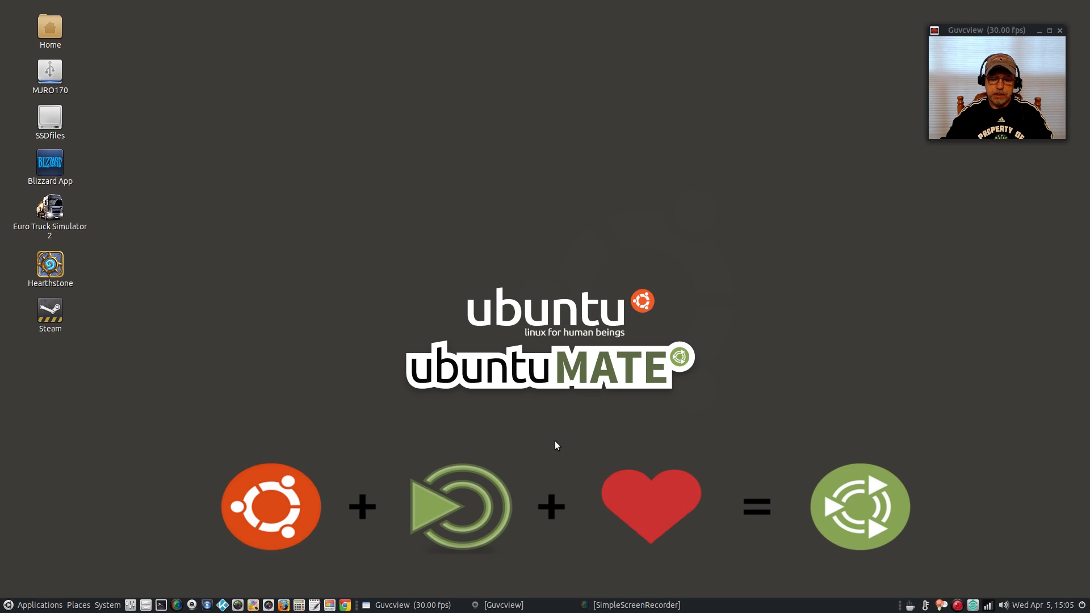
mouse_move(556, 455)
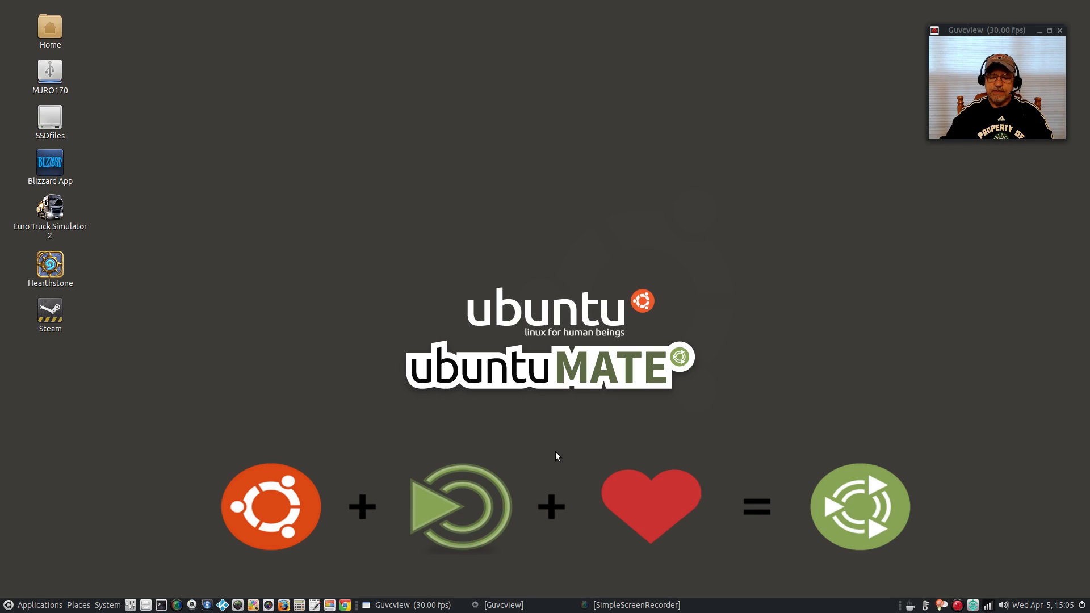
mouse_move(552, 442)
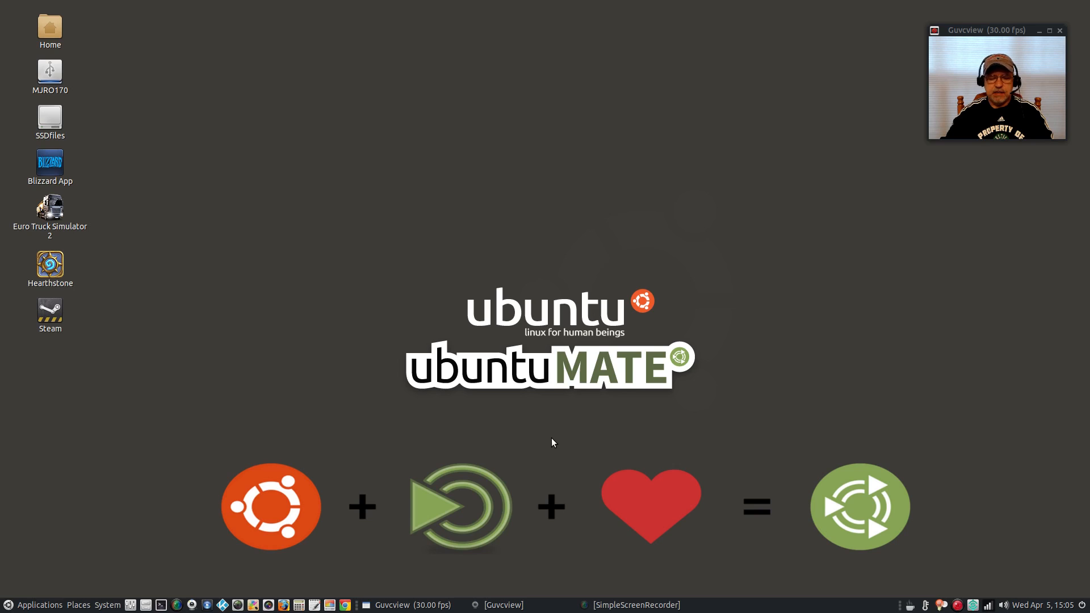